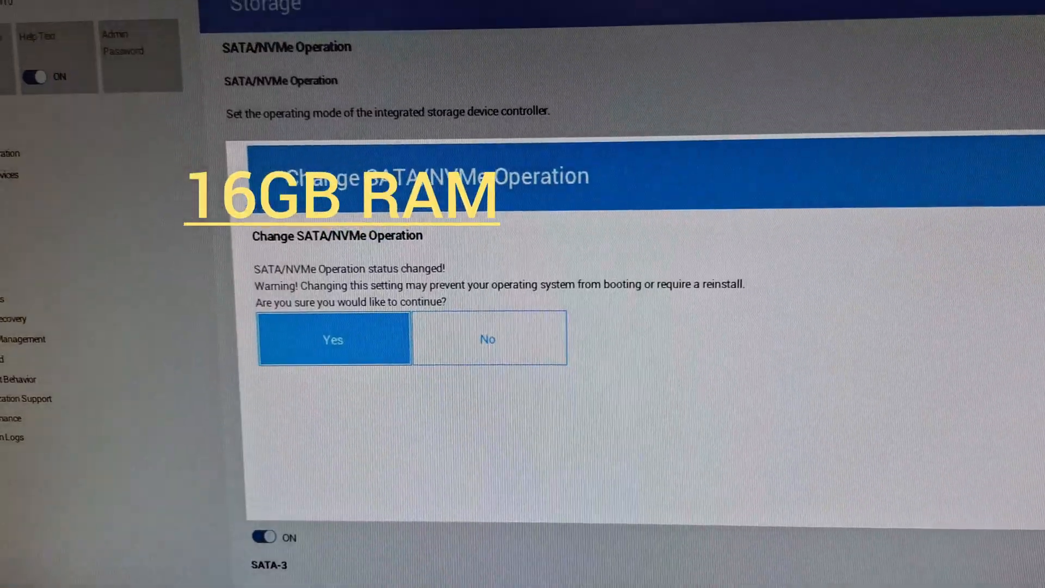
Step: Accept the boot warning to switch storage to AHCI/NVMe and confirm applying the pending change
left_click(333, 339)
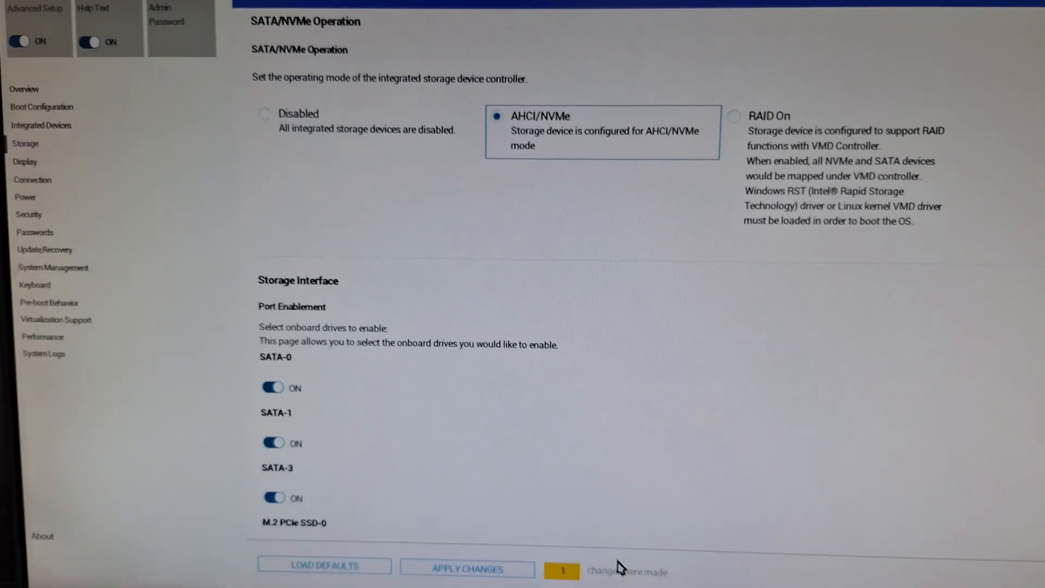
left_click(467, 568)
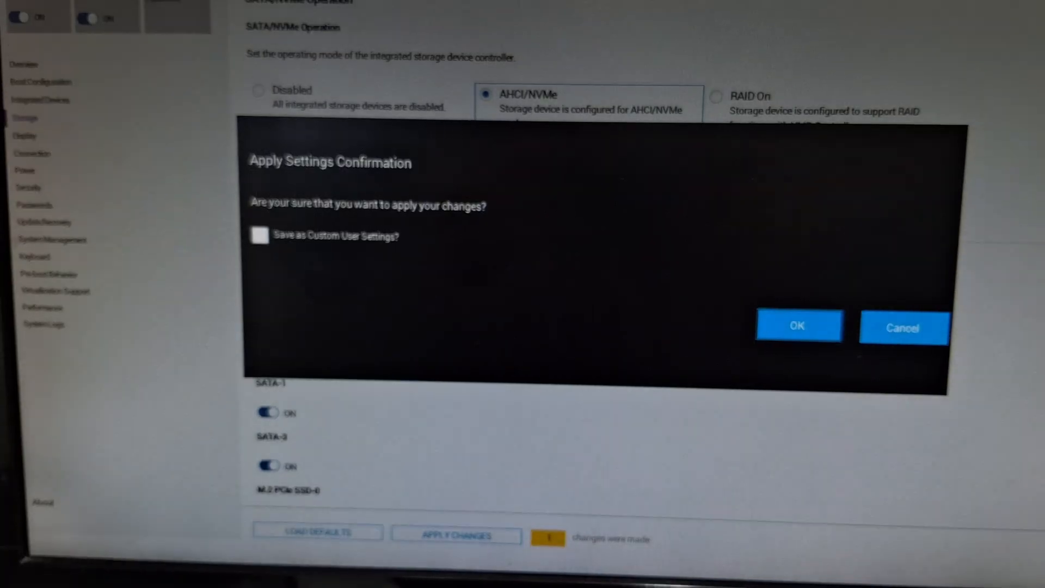
left_click(797, 326)
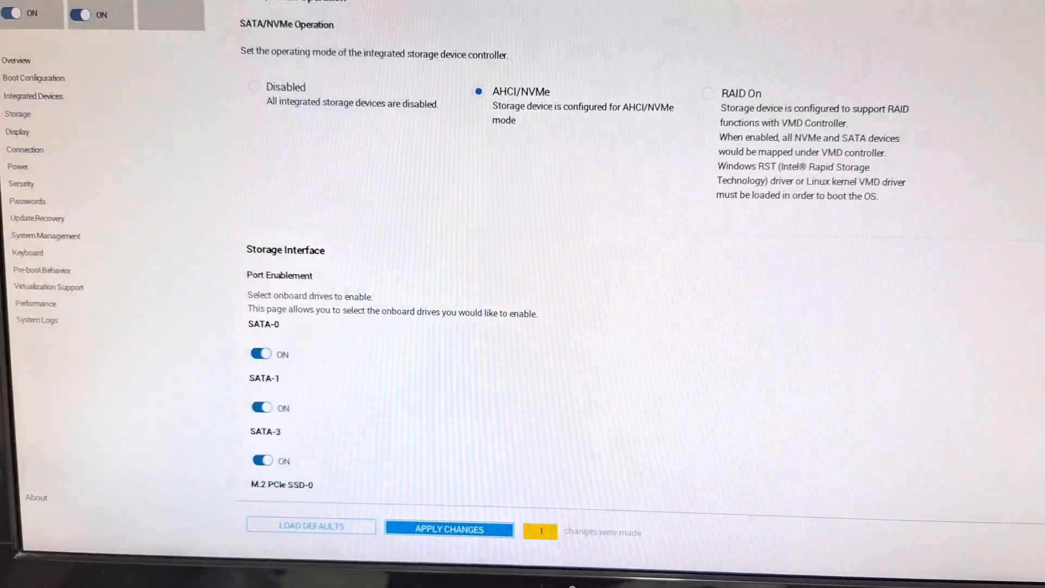